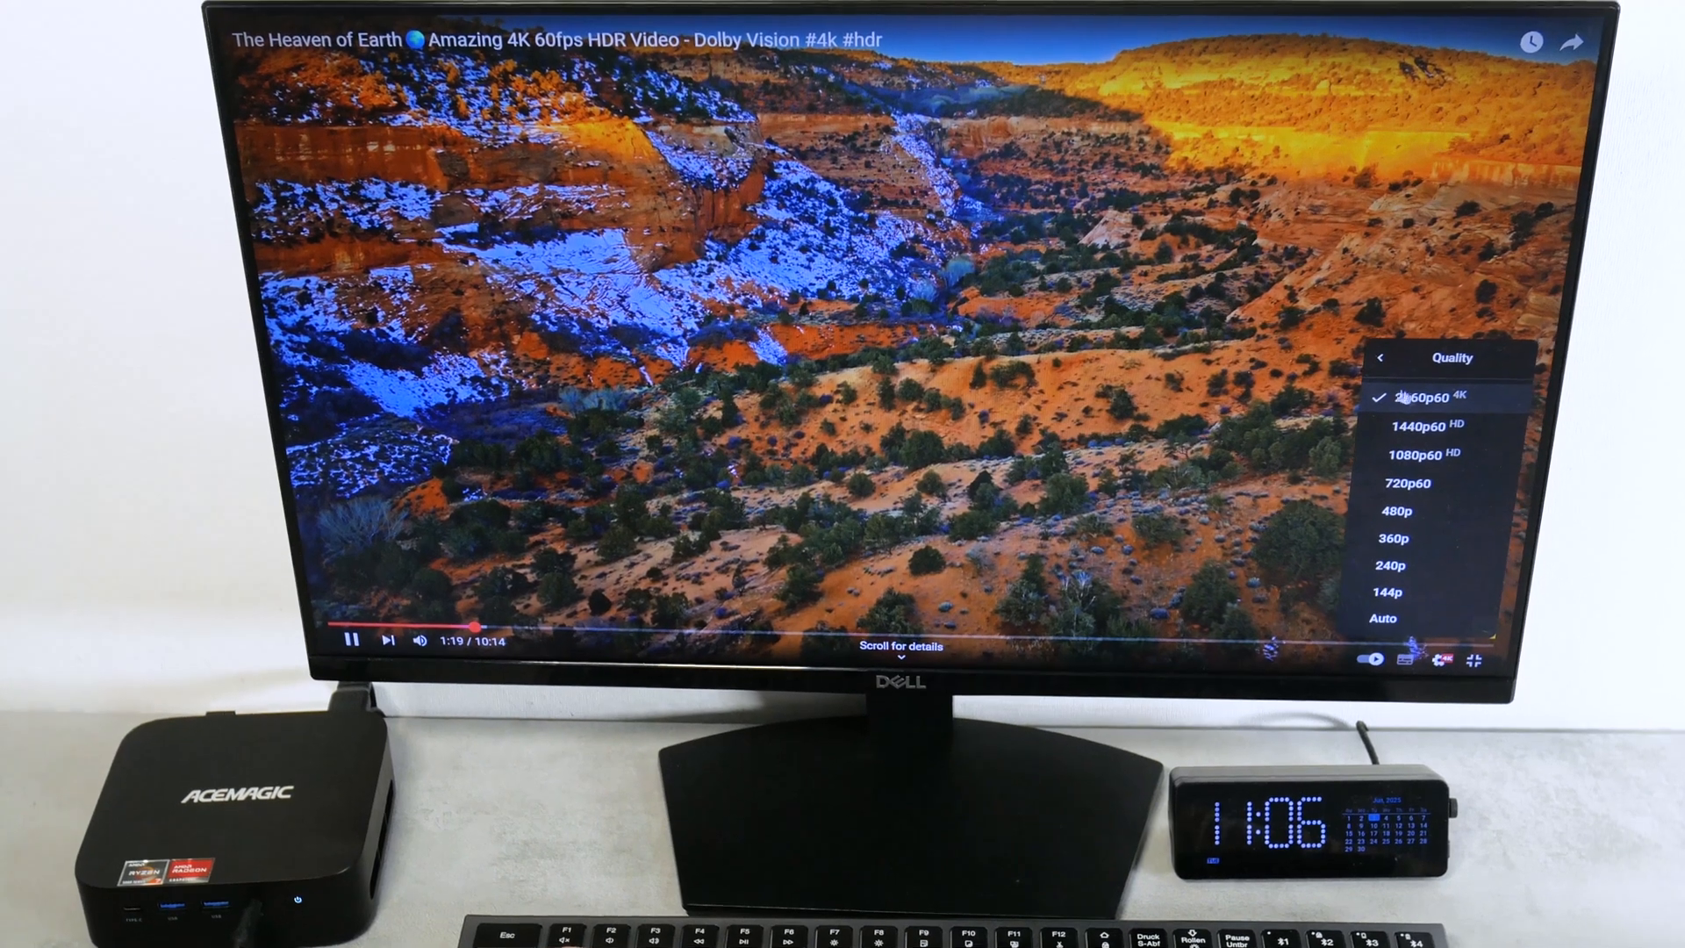
Step: Play the 4K landscape video at 2160p60 quality
{"action": "left_click", "coordinate": [1387, 358]}
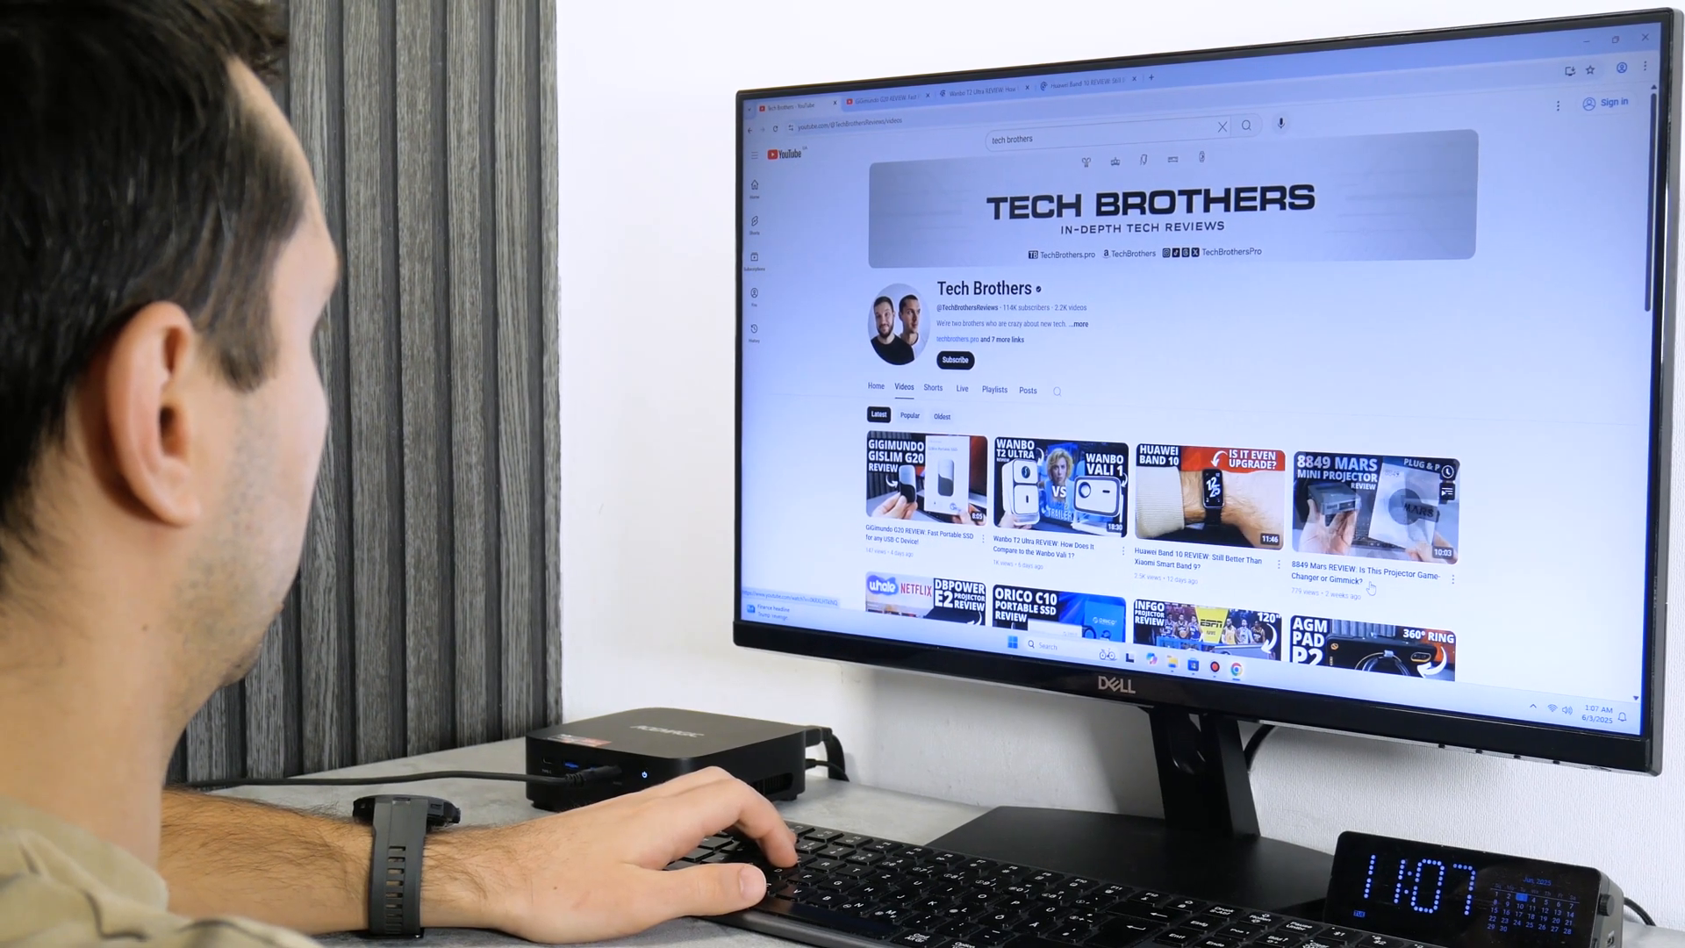
Step: Scroll the Tech Brothers Videos tab to pick review videos for new tabs
{"action": "scroll", "scroll_direction": "down", "scroll_amount": 3}
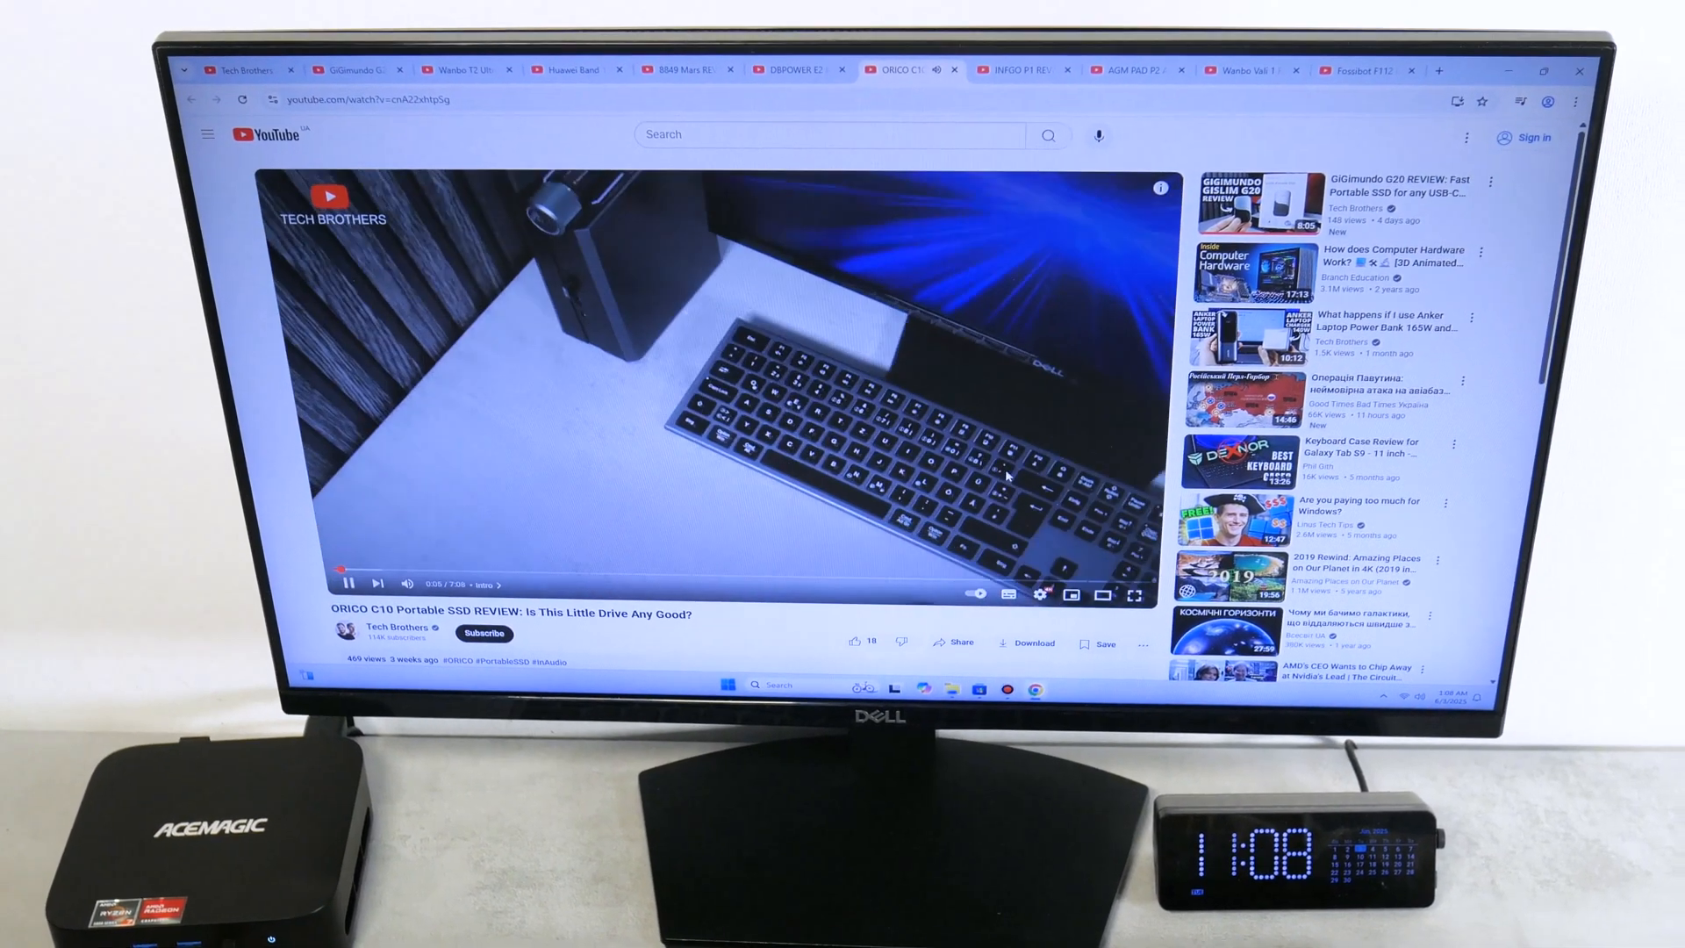
Step: View the INFGO P1 and Wanbo Vali 1 review tabs, then return to Tech Brothers videos
{"action": "left_click", "coordinate": [1021, 69]}
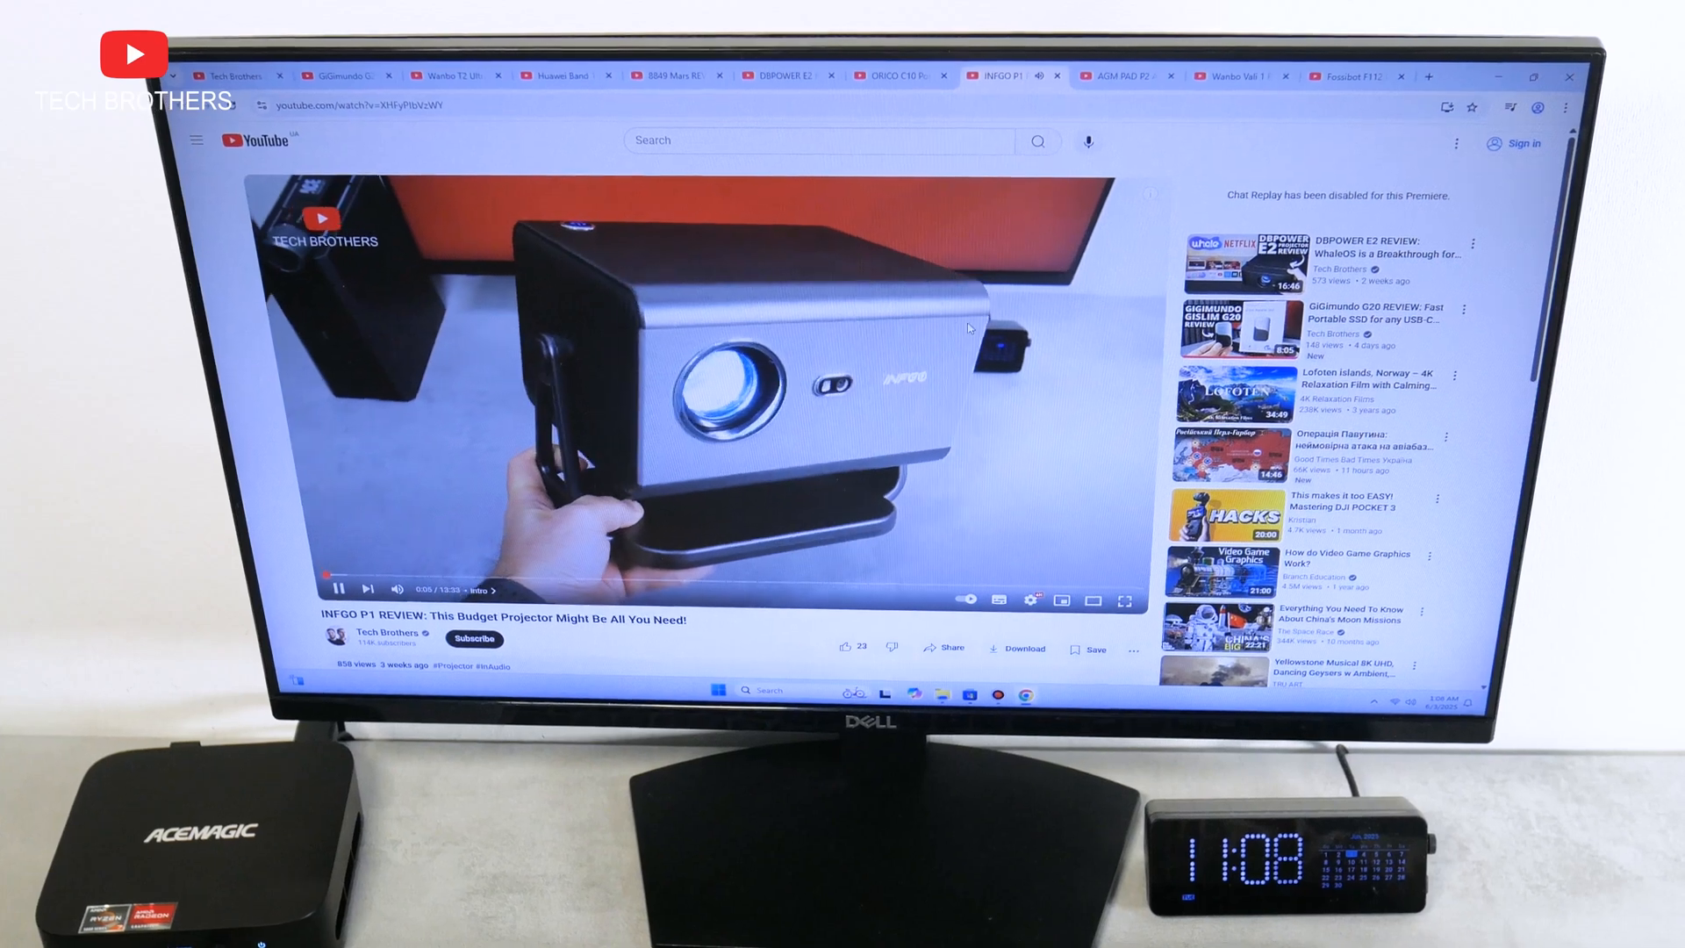
{"action": "left_click", "coordinate": [1127, 88]}
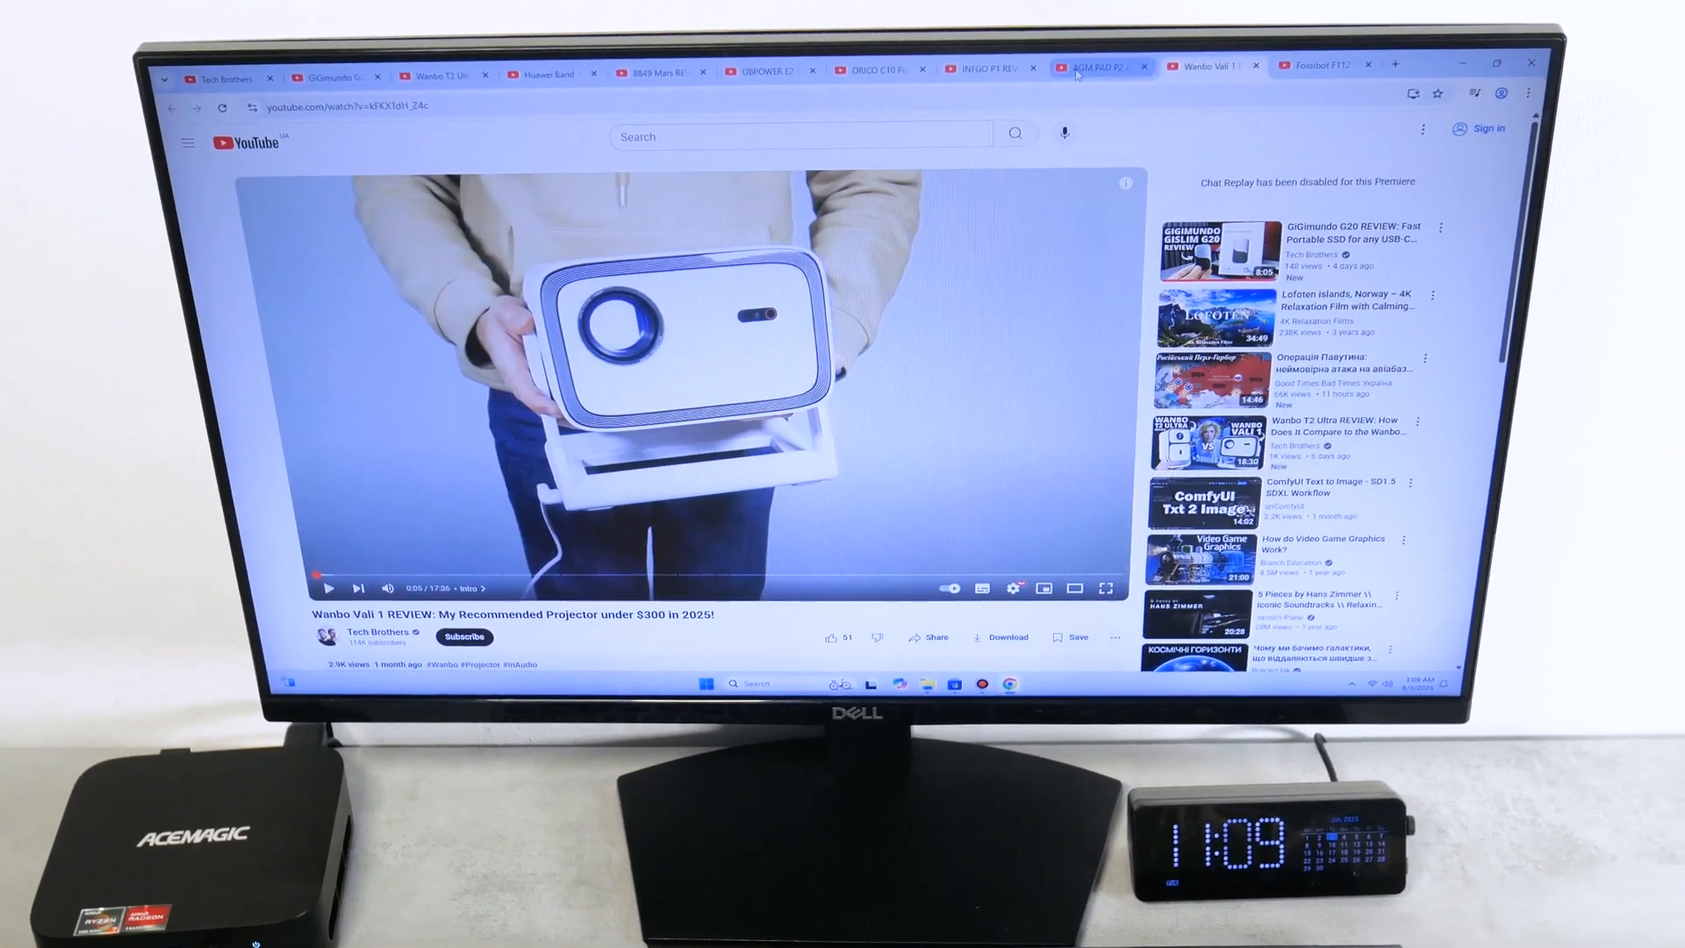
{"action": "left_click", "coordinate": [661, 90]}
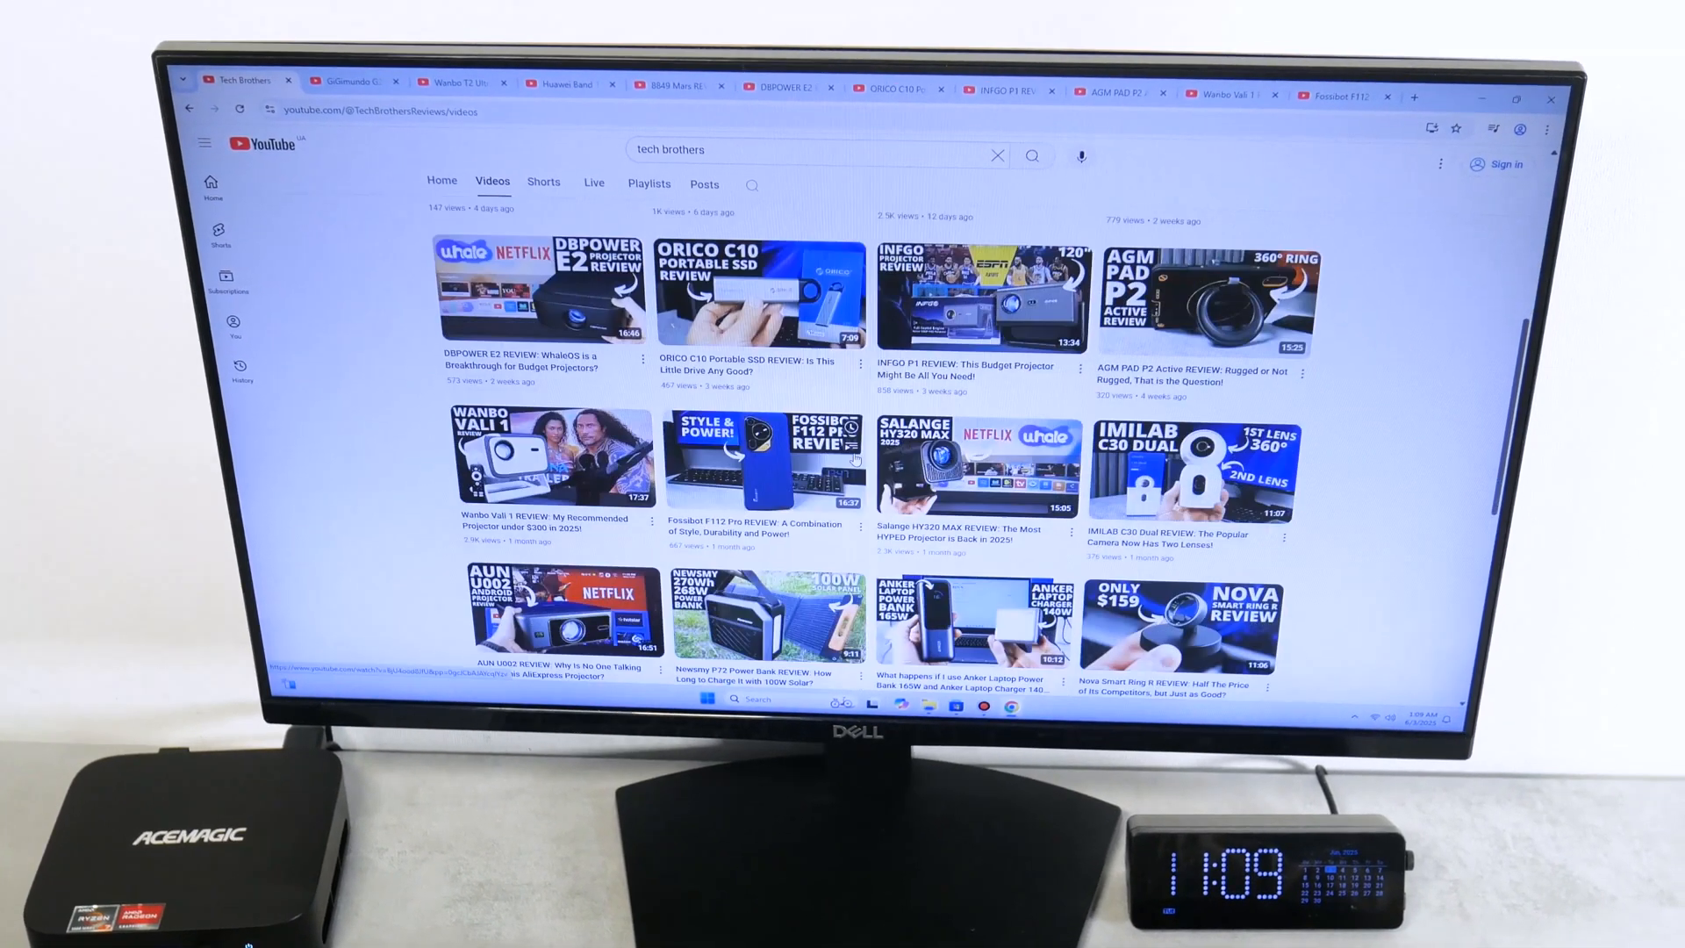
Step: Scroll down and back up through the Tech Brothers video grid
{"action": "scroll", "scroll_direction": "down", "scroll_amount": 3}
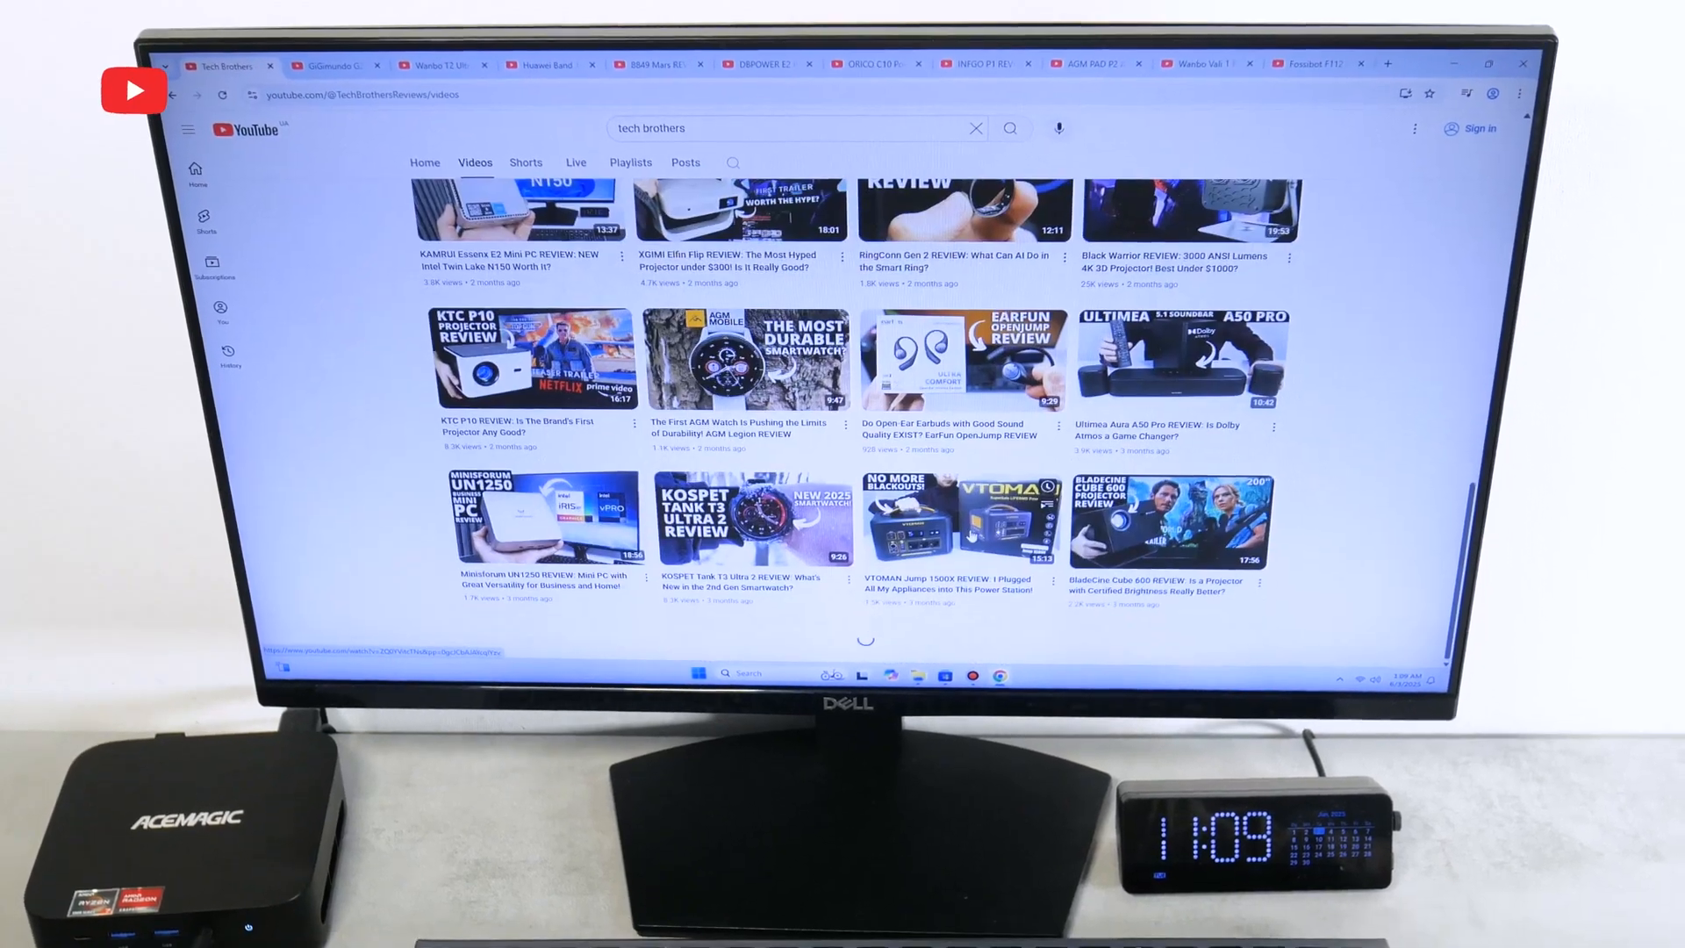
{"action": "scroll", "scroll_direction": "up", "scroll_amount": 3}
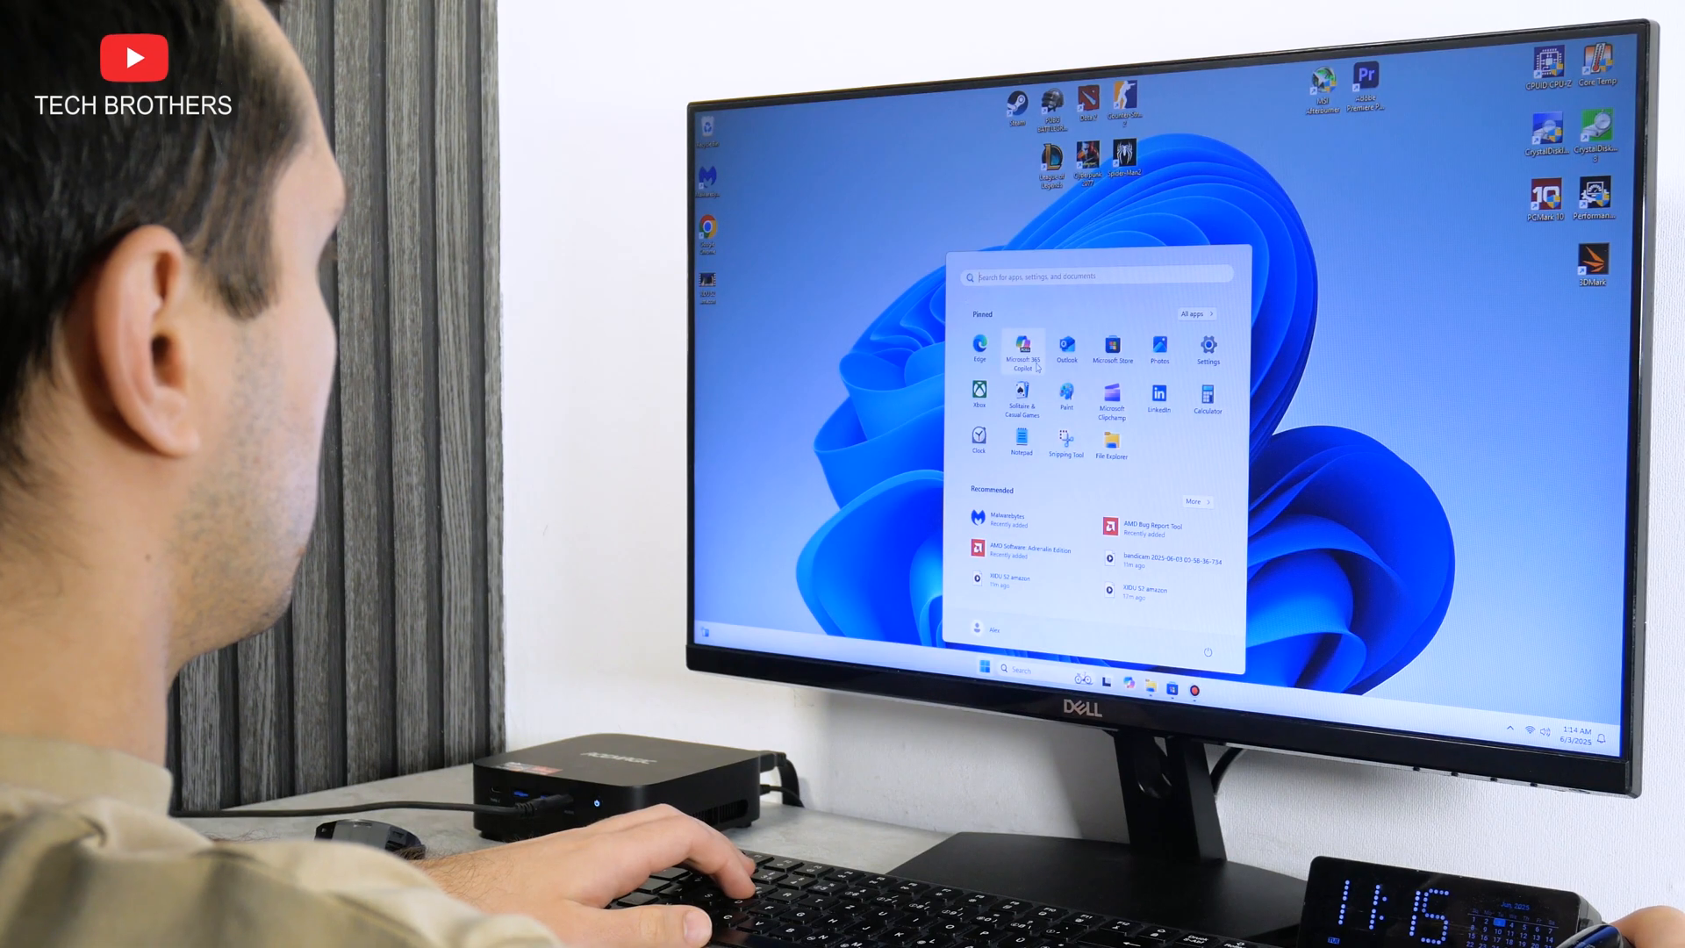
Step: Launch Microsoft 365 Copilot from Start and show its Excel recent spreadsheets page
{"action": "left_click", "coordinate": [1021, 355]}
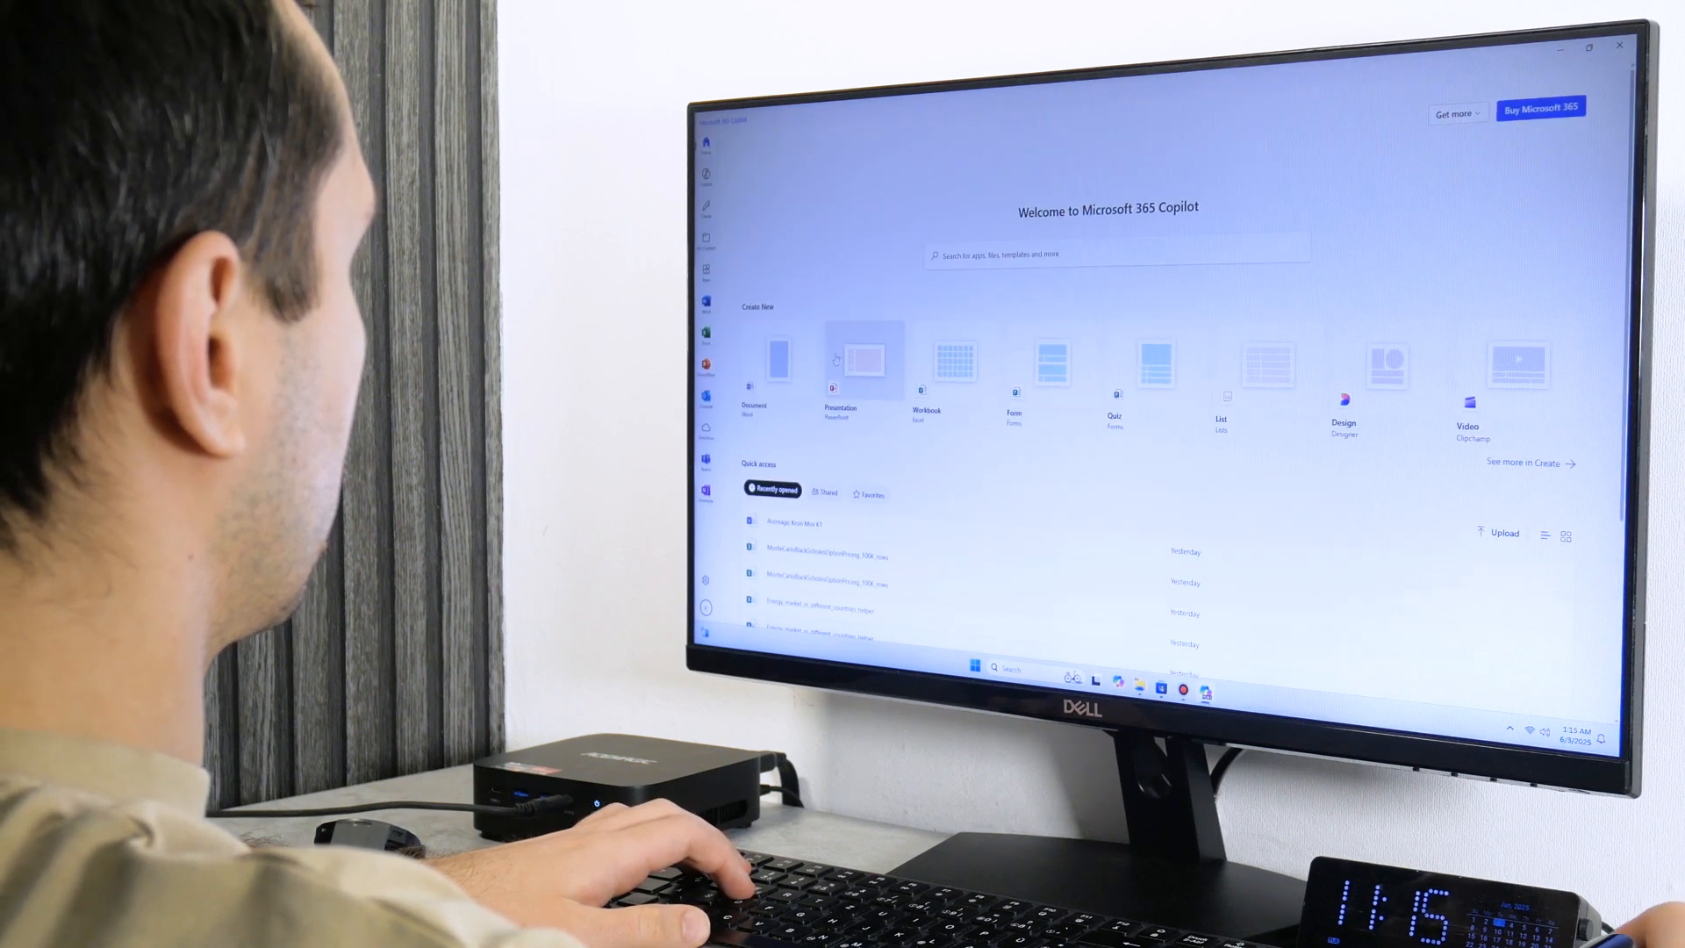
{"action": "left_click", "coordinate": [751, 362]}
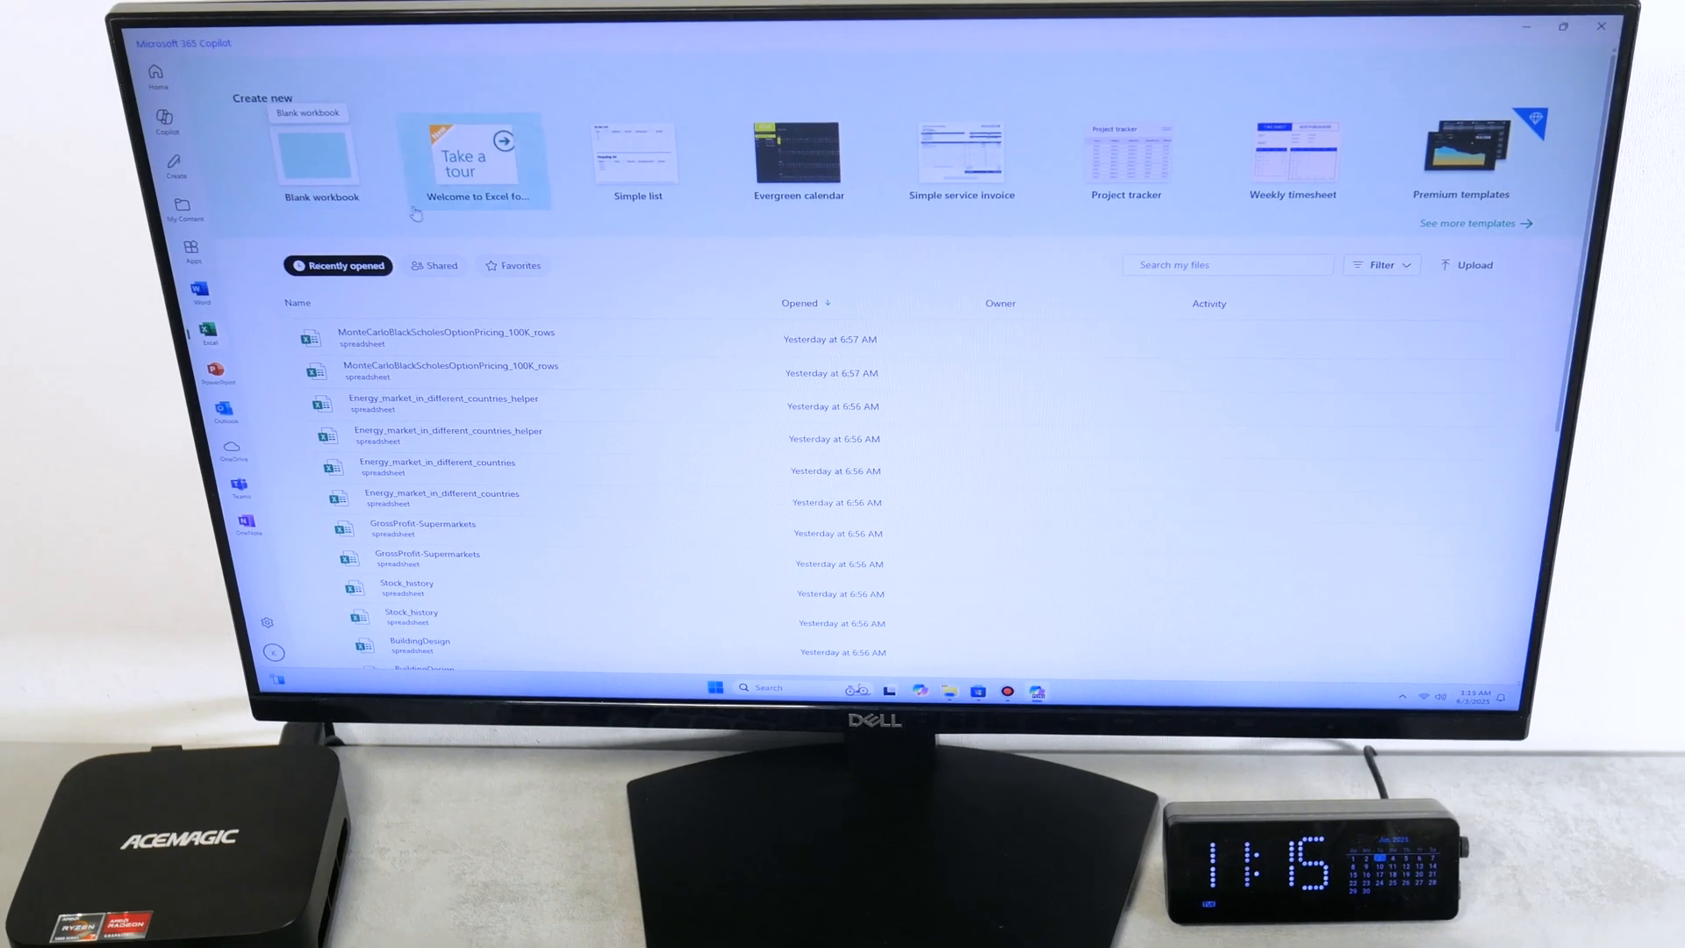
{"action": "left_click", "coordinate": [320, 150]}
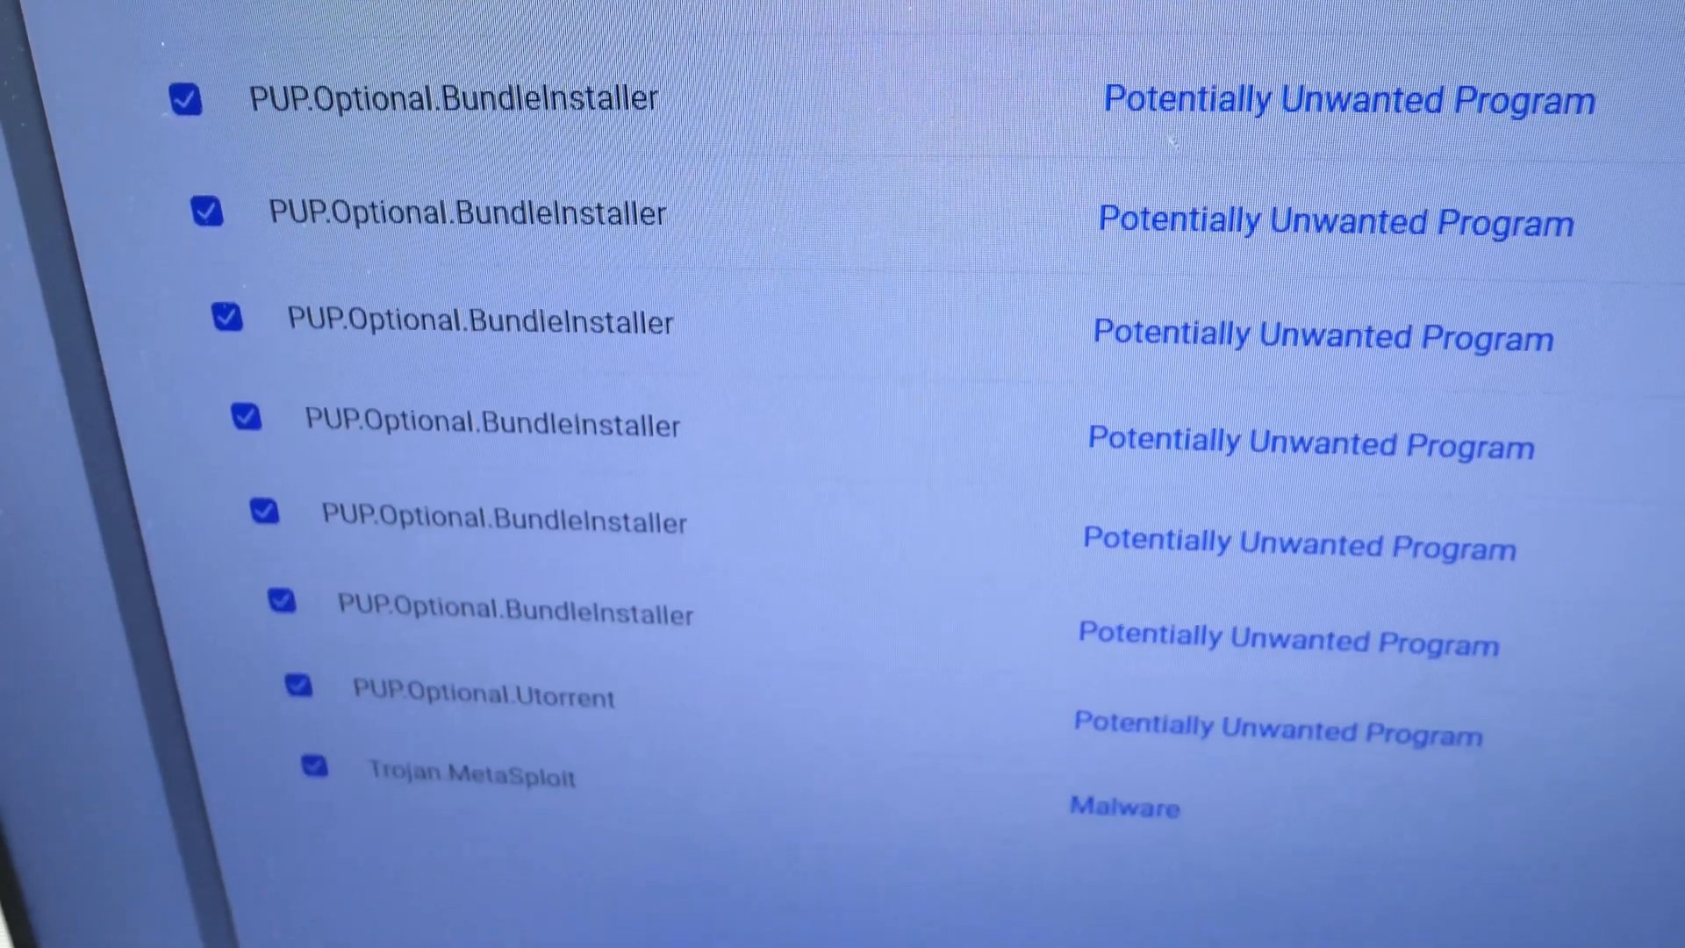
Step: Scroll through Malwarebytes' flagged PUP.Optional and Trojan.MetaSploit results
{"action": "scroll", "scroll_direction": "down", "scroll_amount": 3}
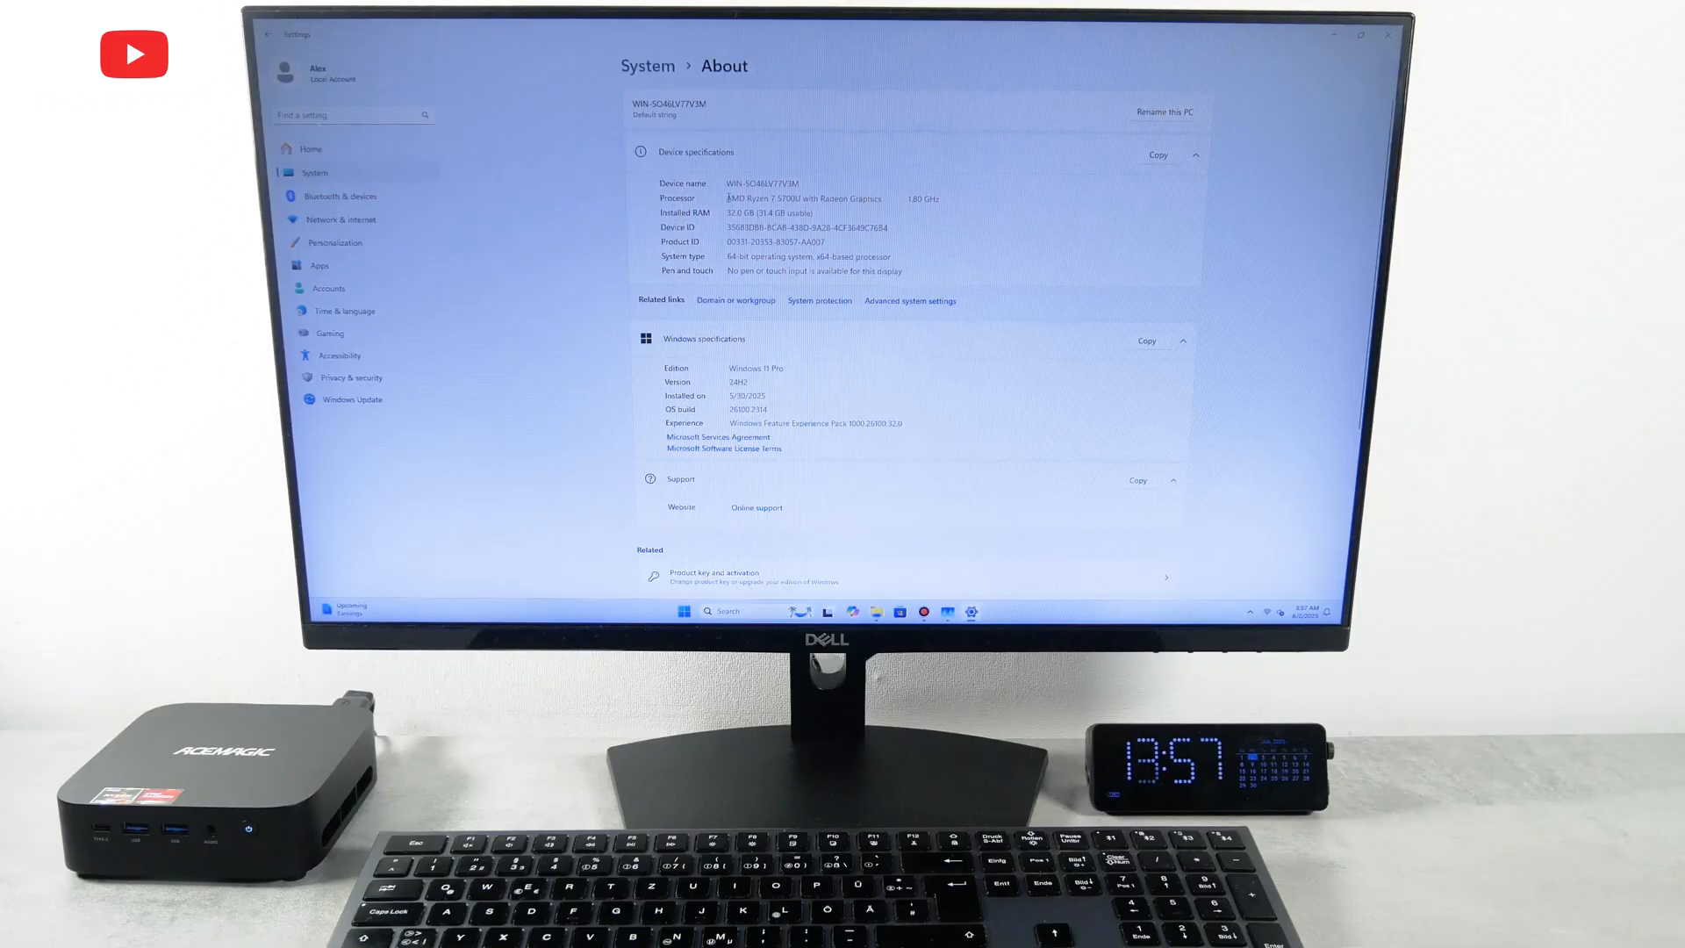
Step: Select the AMD Ryzen 7 processor description on the About page
{"action": "double_click", "coordinate": [811, 199]}
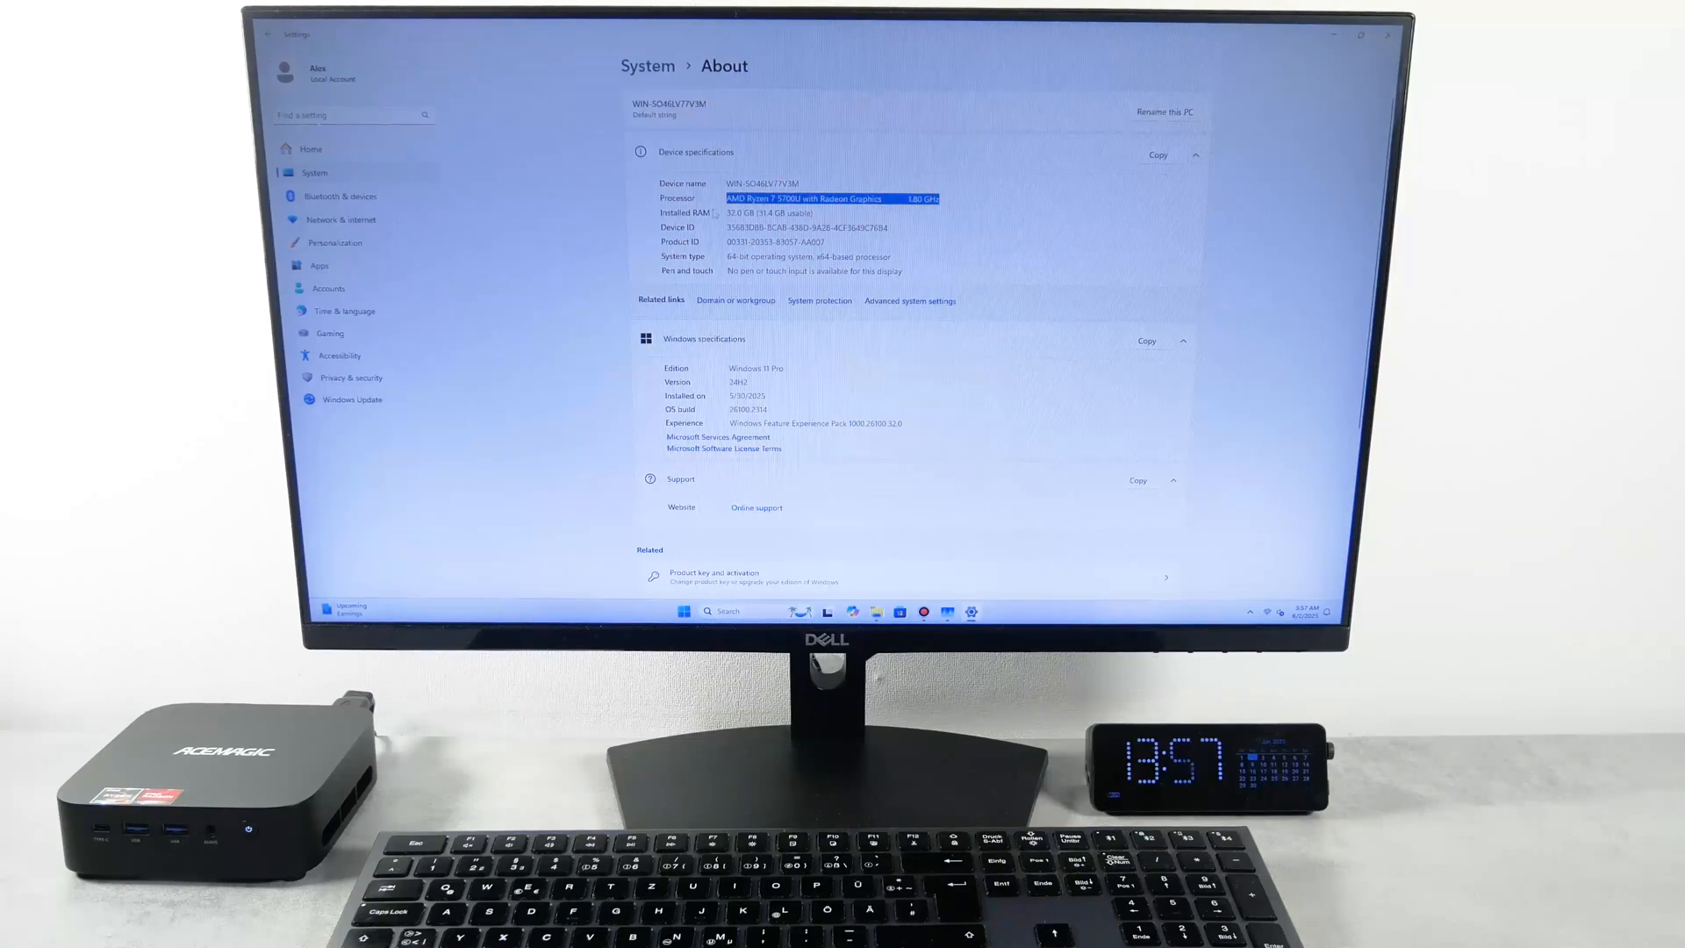